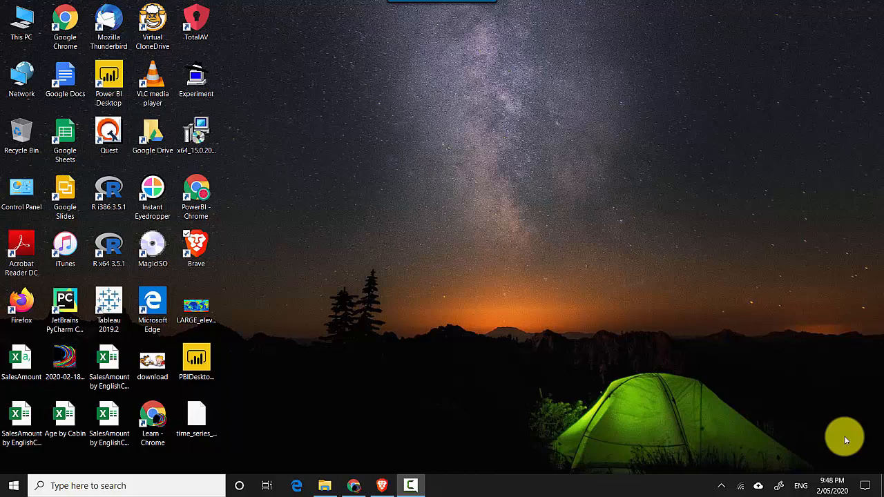
pyautogui.moveTo(277, 461)
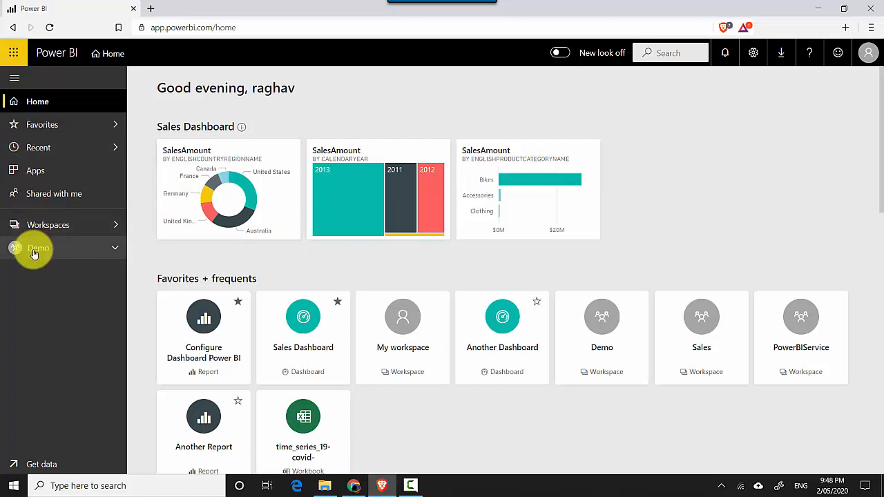
# - Open the Demo workspace from the left navigation pane
pyautogui.click(39, 249)
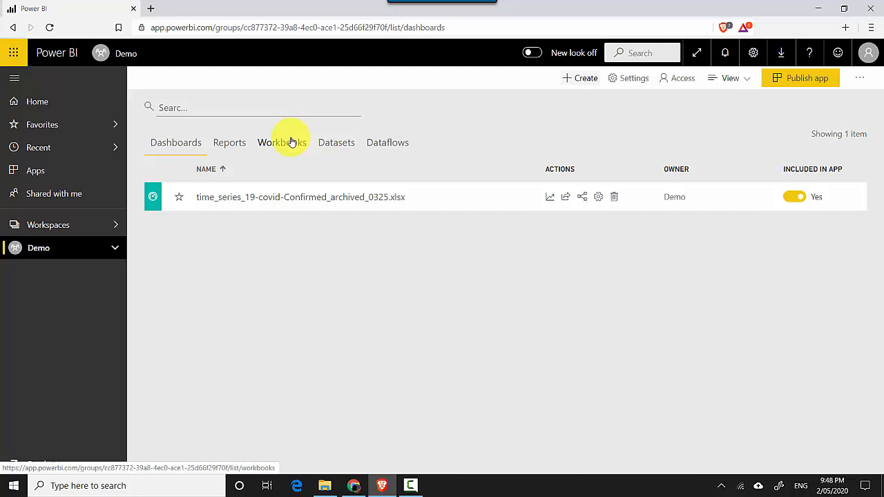
# - Show the Workbooks list containing the time_series_19-covid-Confirmed_archived_0325 workbook
pyautogui.click(282, 143)
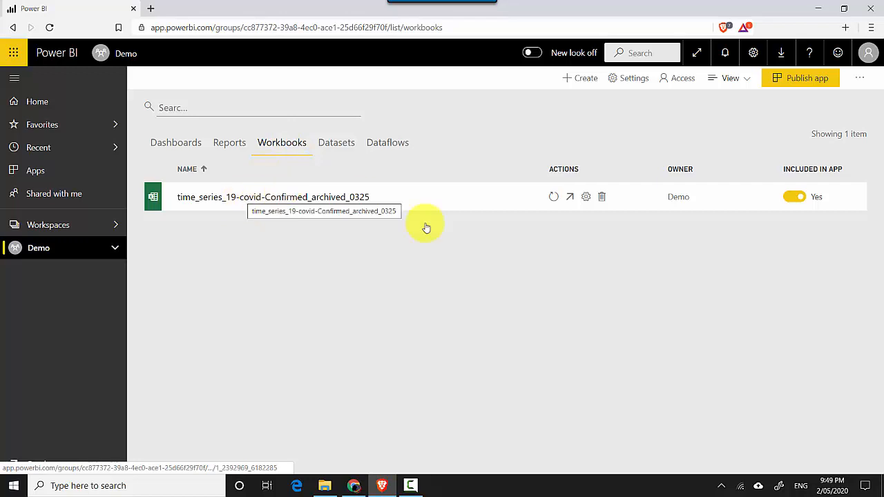
pyautogui.moveTo(554, 196)
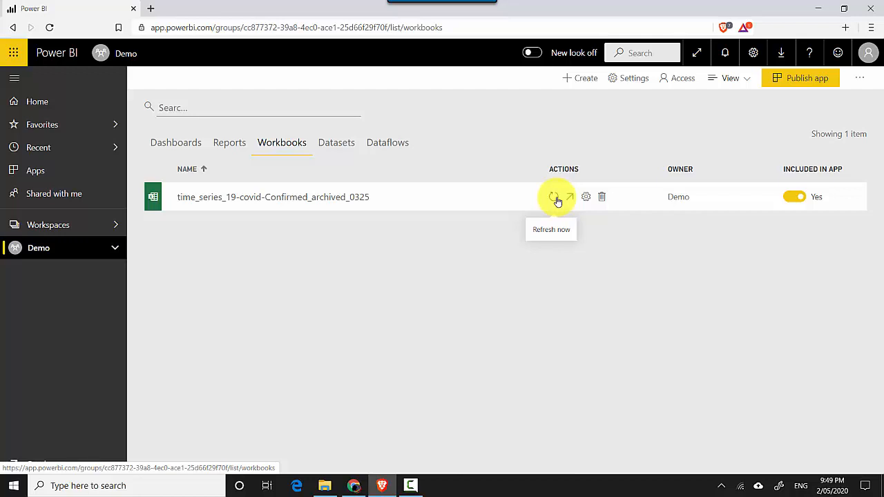
pyautogui.moveTo(568, 196)
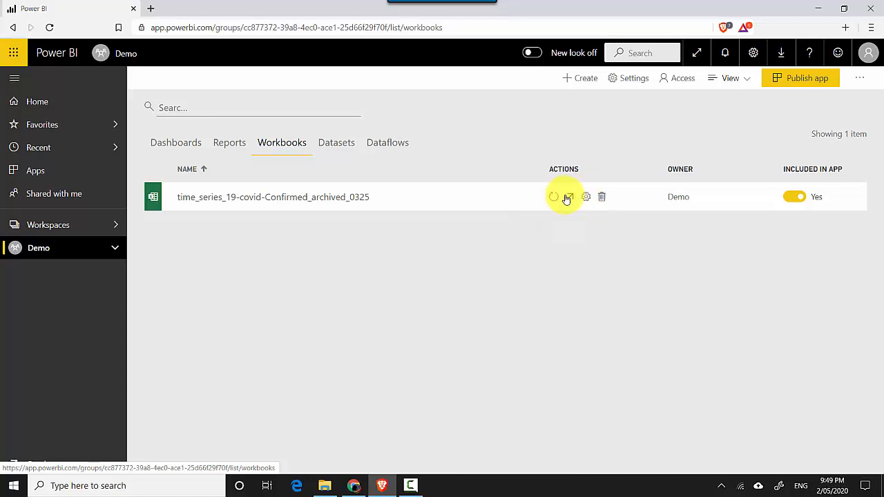
pyautogui.moveTo(567, 197)
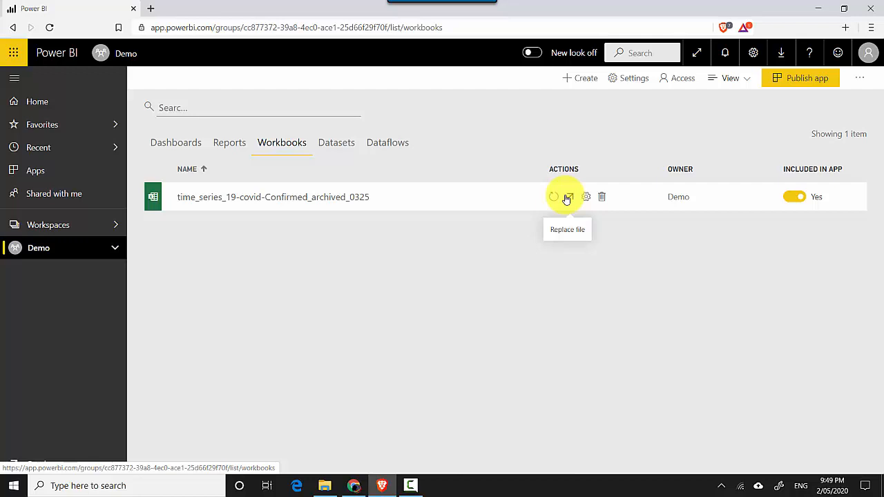
pyautogui.moveTo(603, 197)
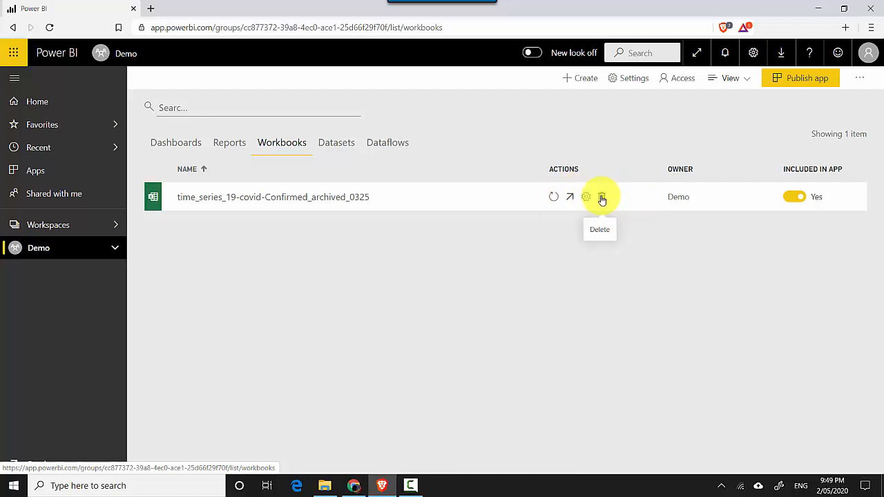